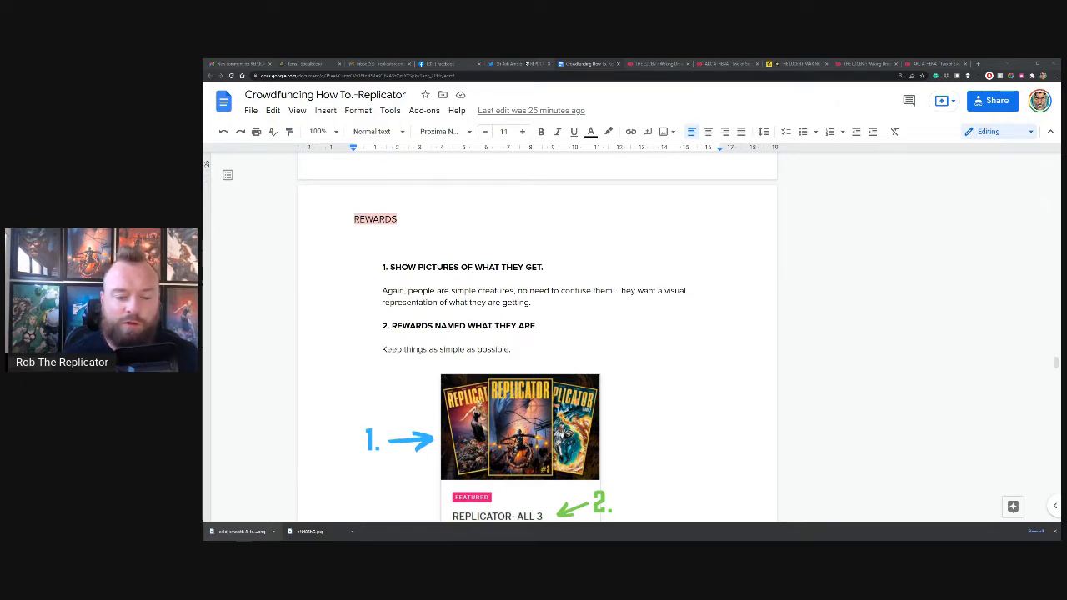
mouse_move(928, 360)
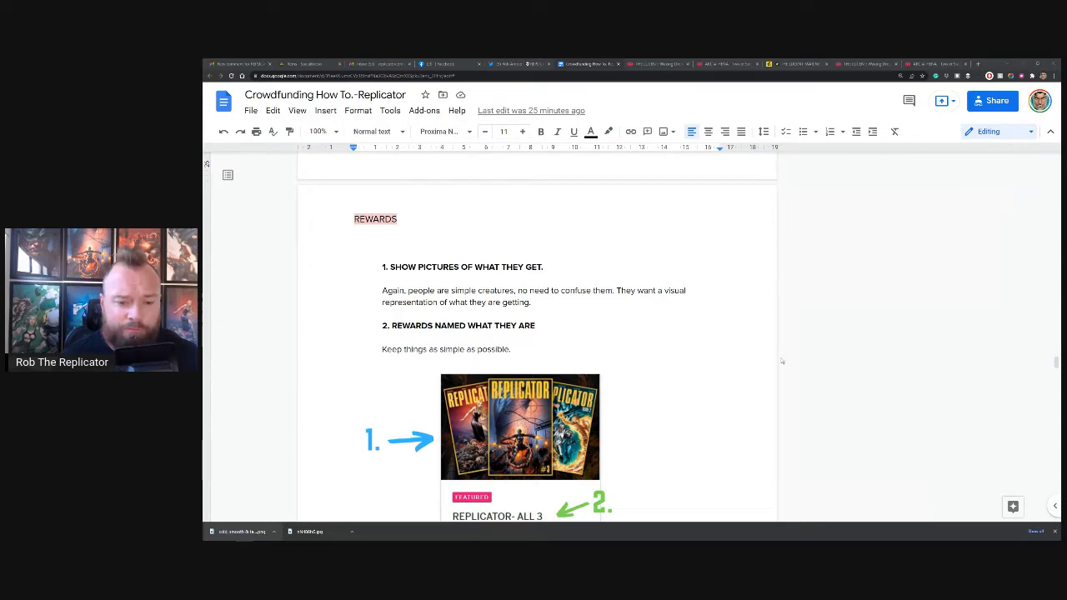
Step: Review the Indiegogo perks down to the AA02 bundle, then switch back to the Docs guide
scroll("down", 3)
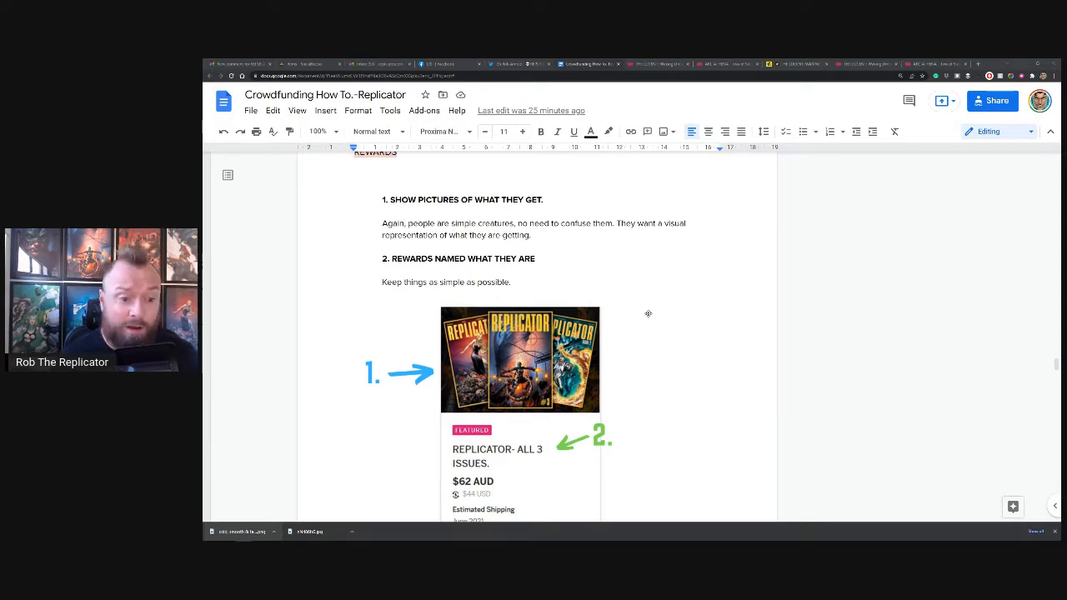
scroll("down", 3)
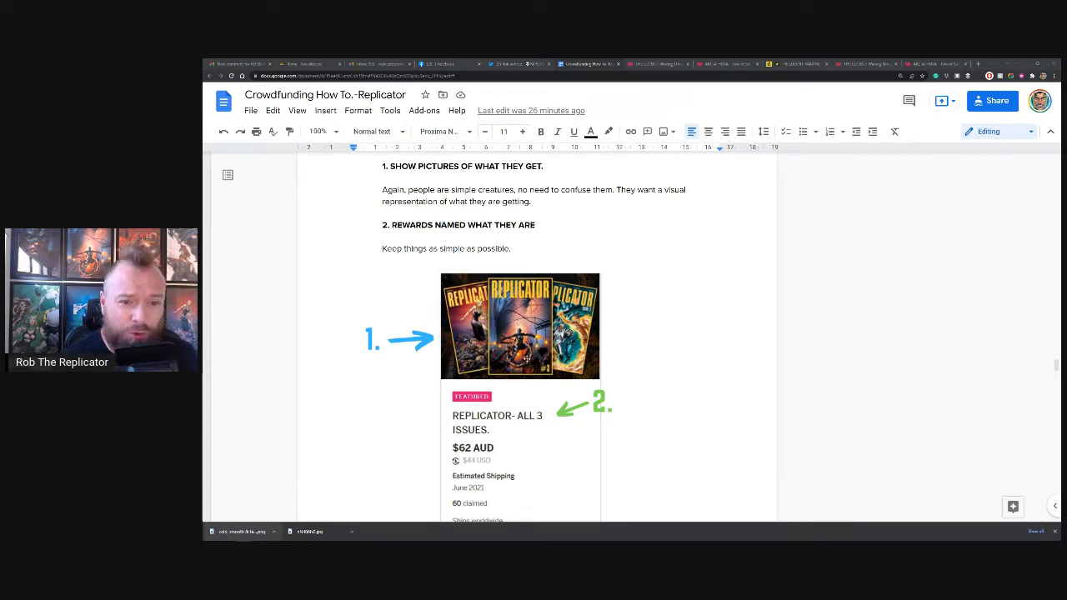
scroll("down", 3)
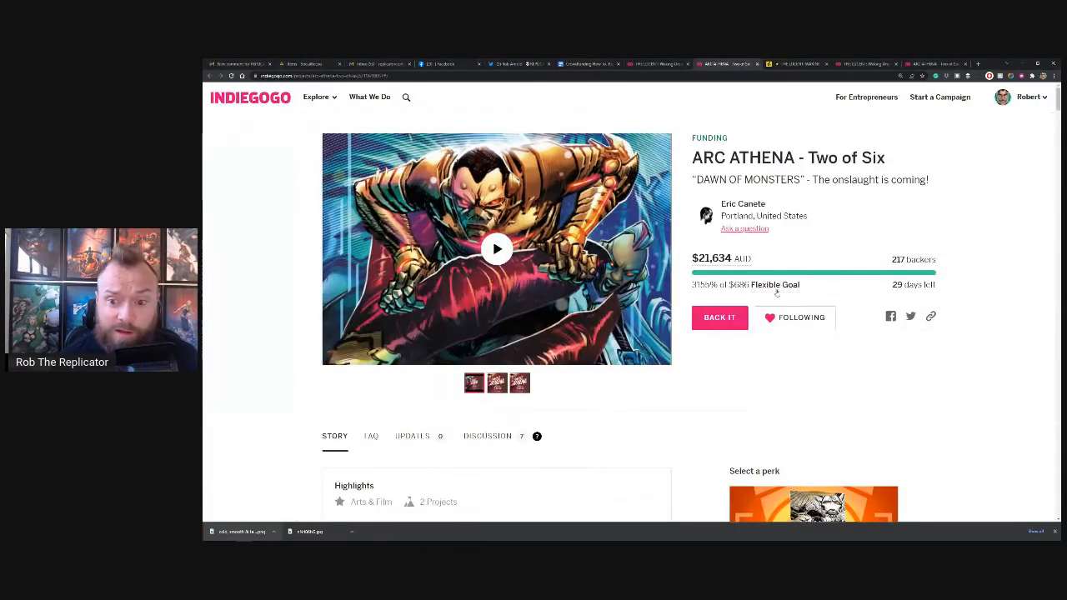
scroll("down", 3)
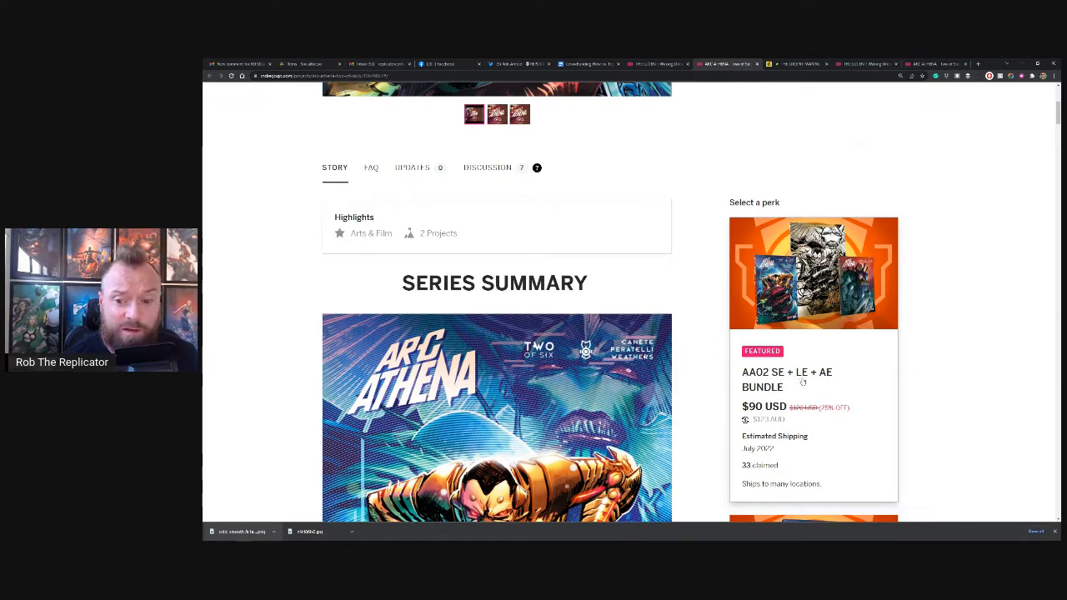
scroll("down", 3)
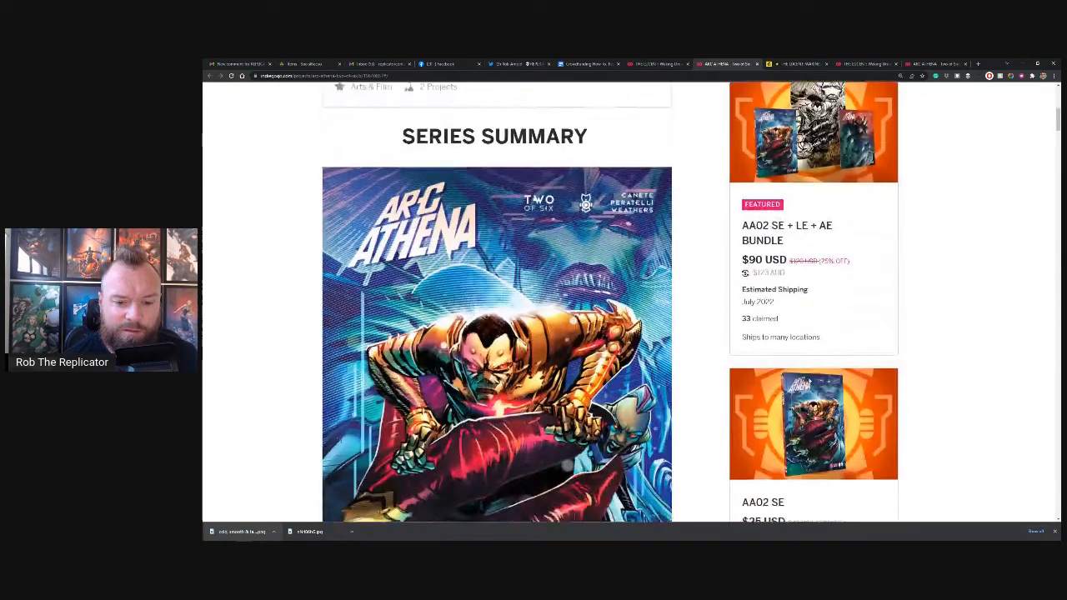
scroll("down", 3)
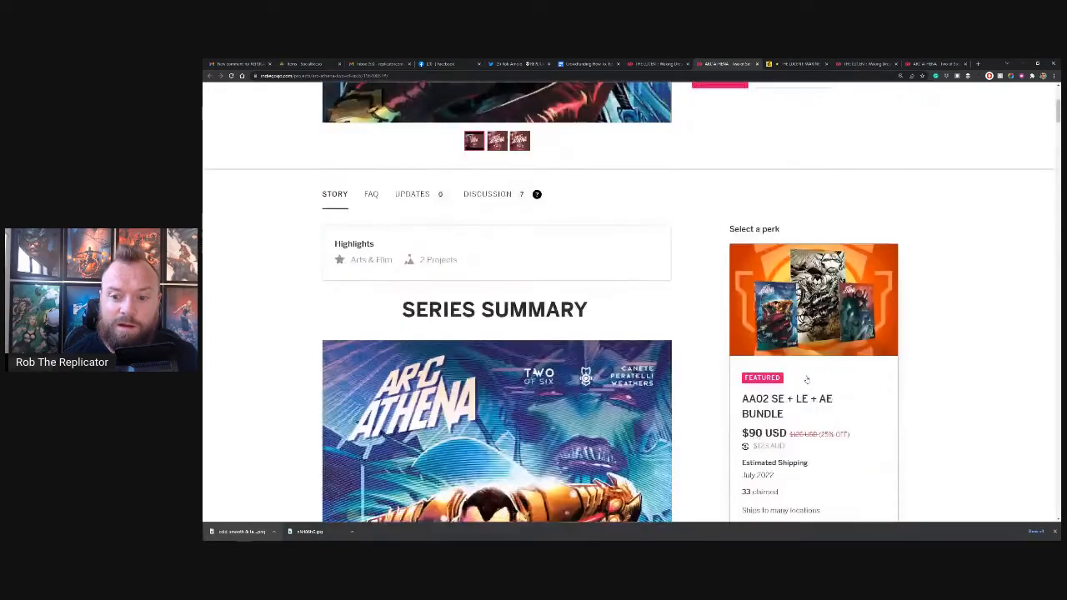
scroll("down", 3)
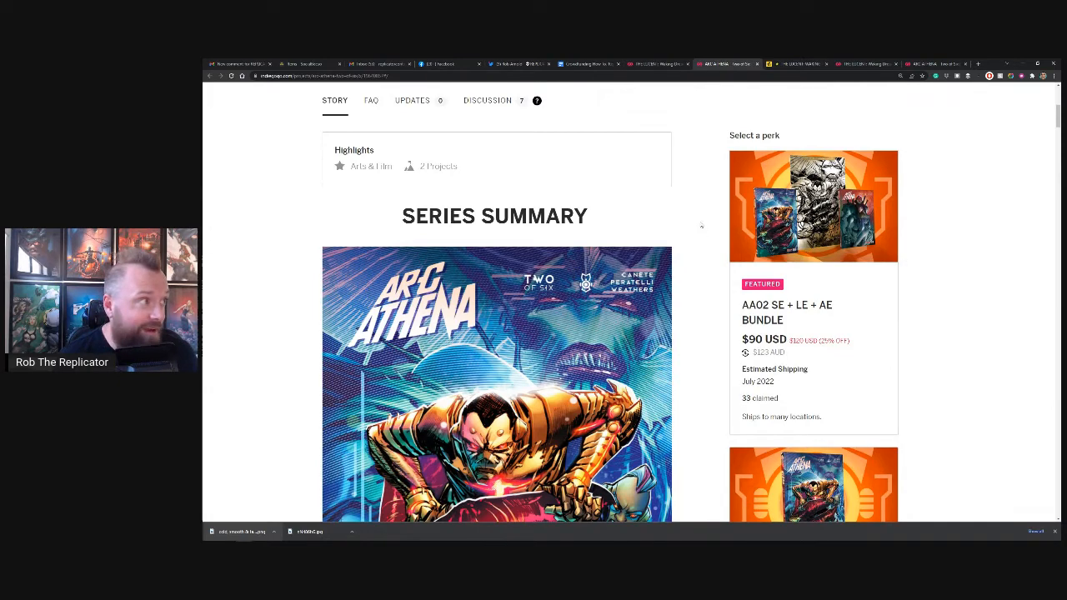
left_click(588, 63)
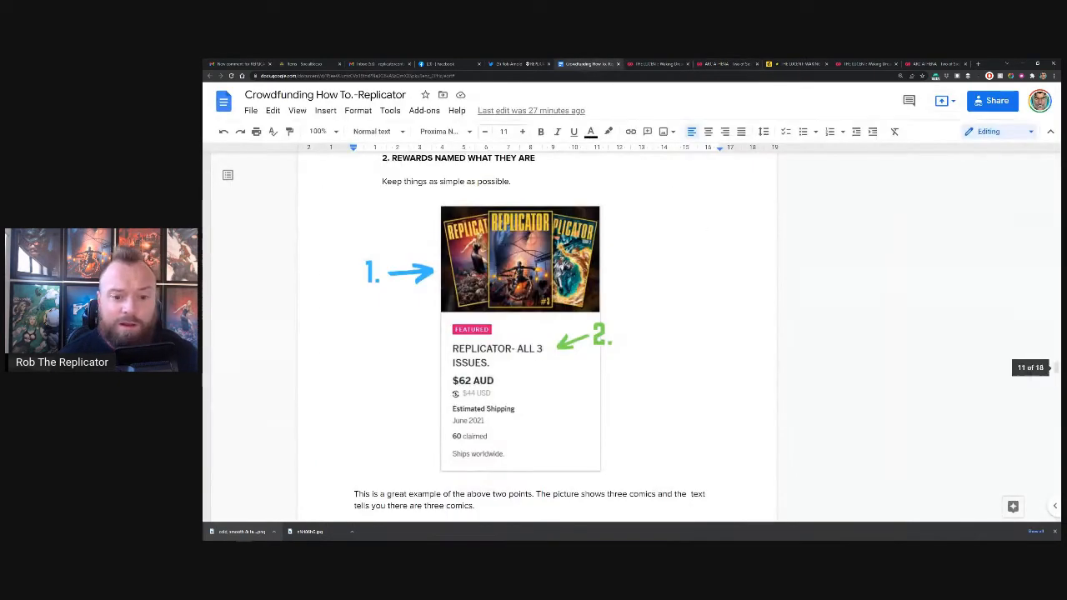
scroll("down", 3)
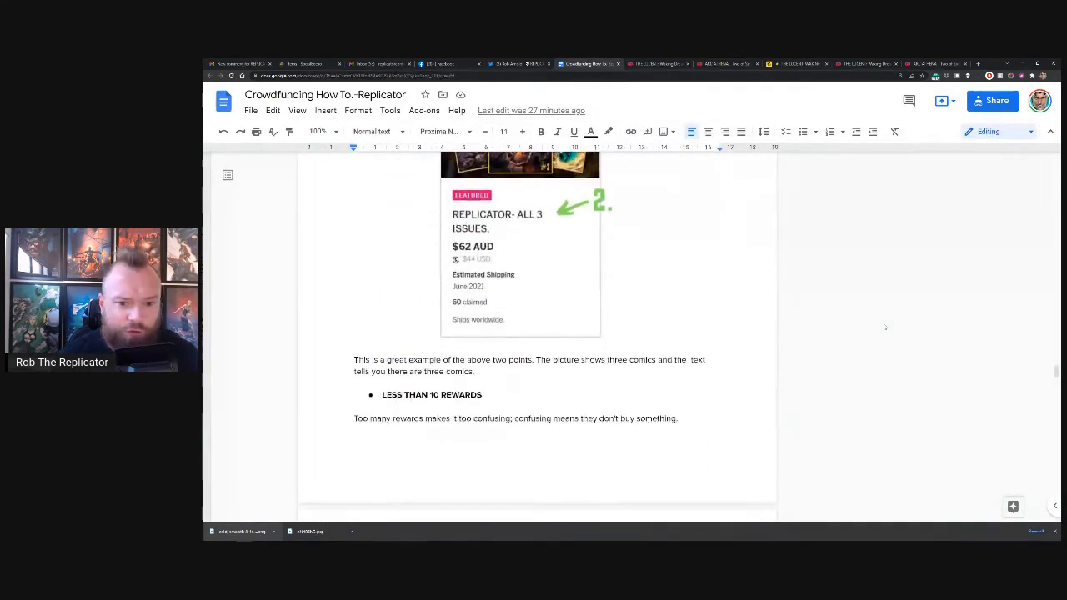
scroll("down", 3)
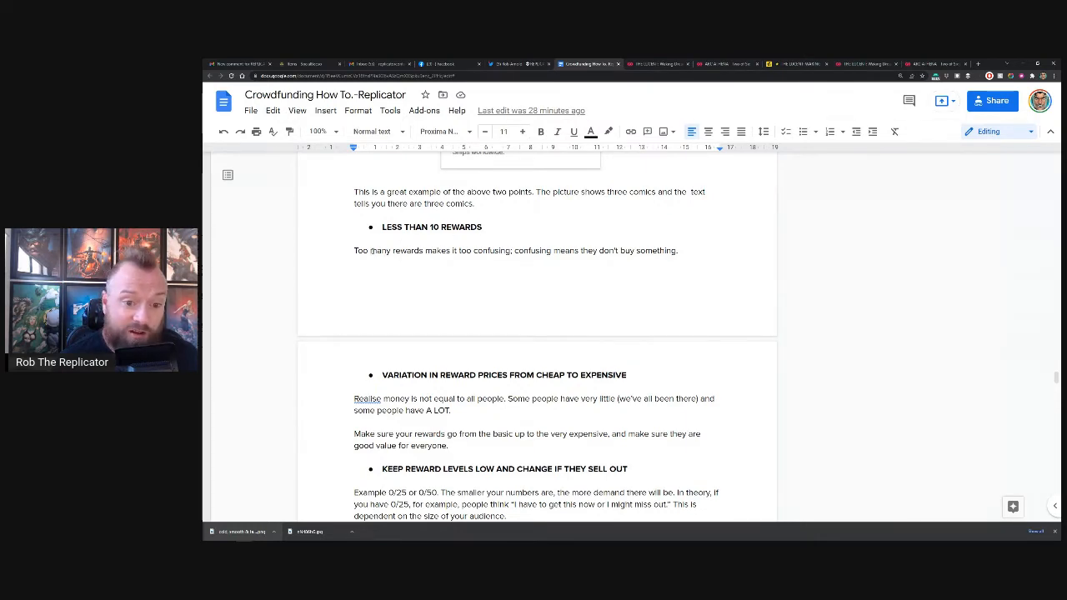
left_click_drag(369, 250, 663, 250)
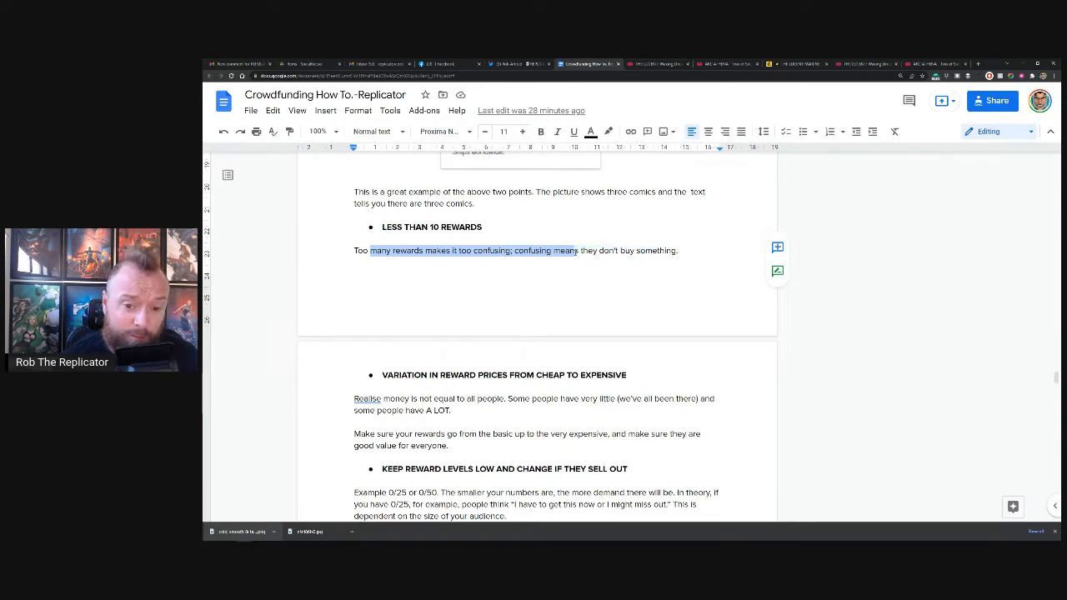
scroll("down", 3)
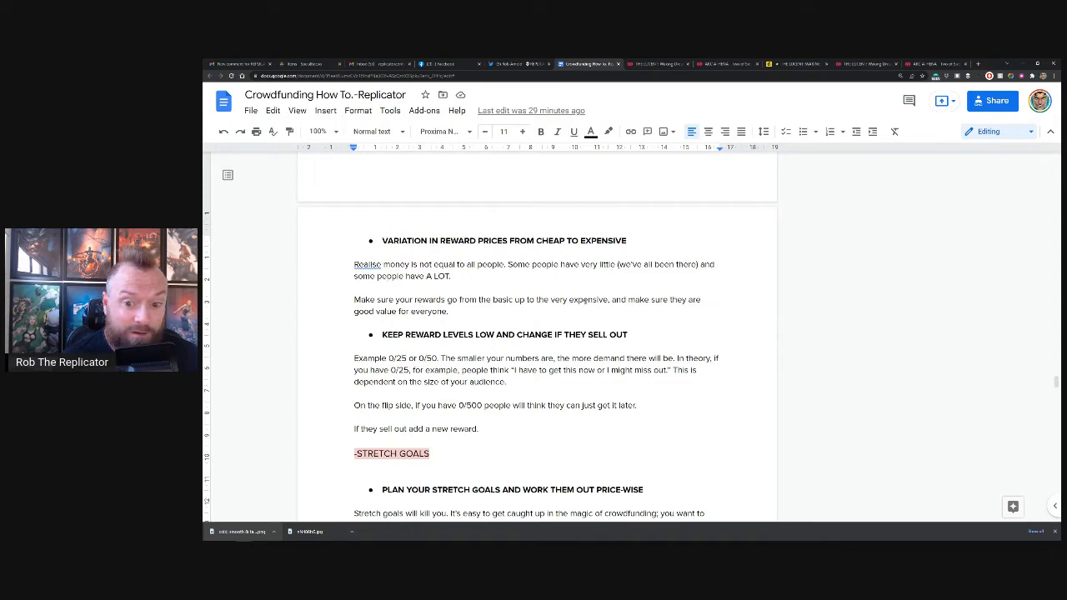
left_click_drag(615, 299, 450, 311)
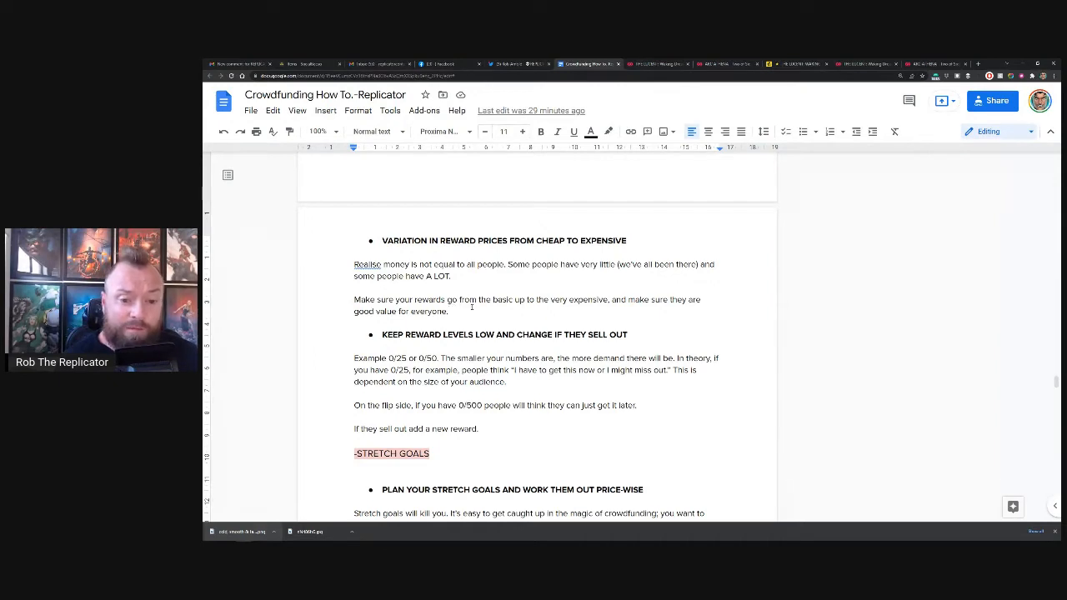
left_click_drag(355, 264, 448, 310)
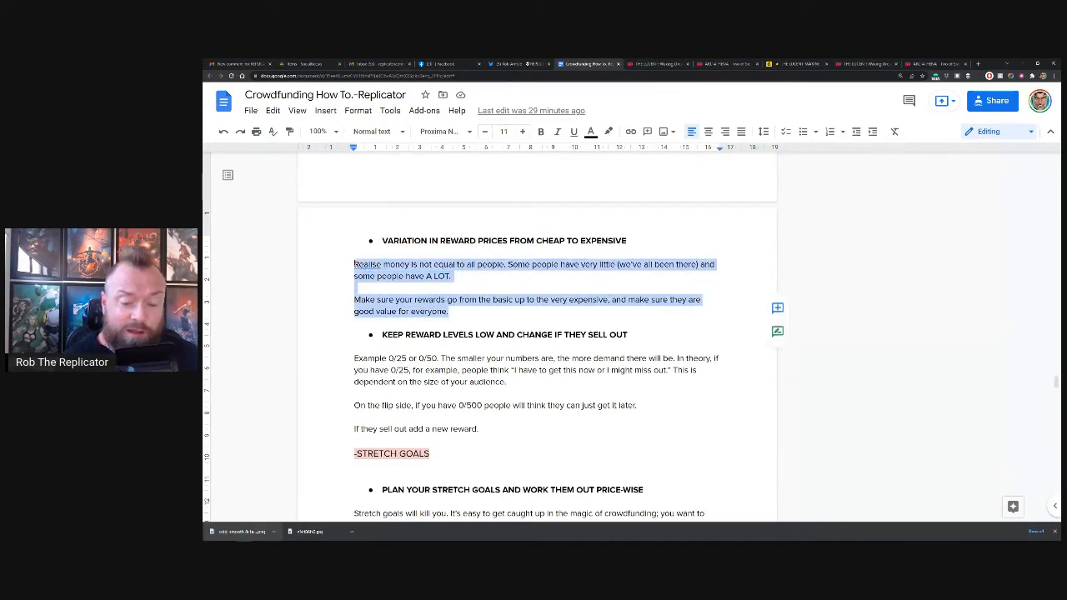
left_click(500, 299)
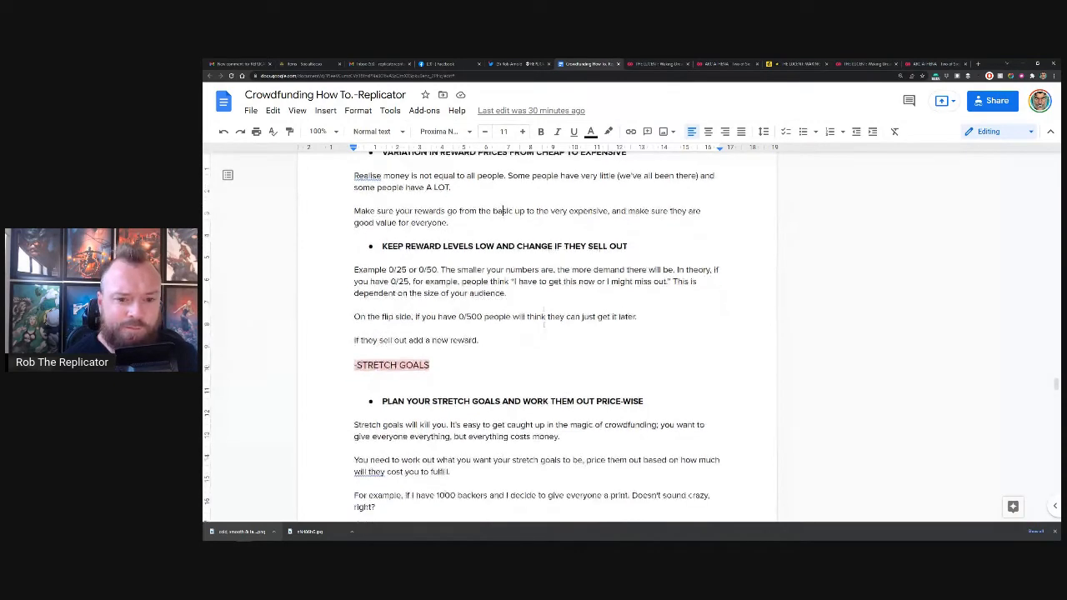
scroll("down", 3)
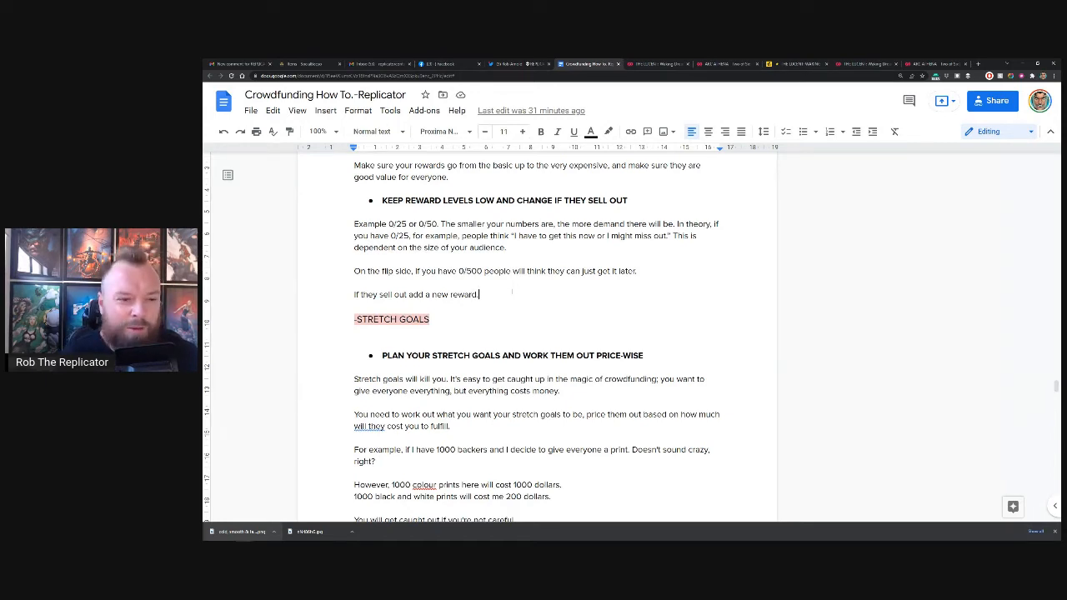
scroll("down", 3)
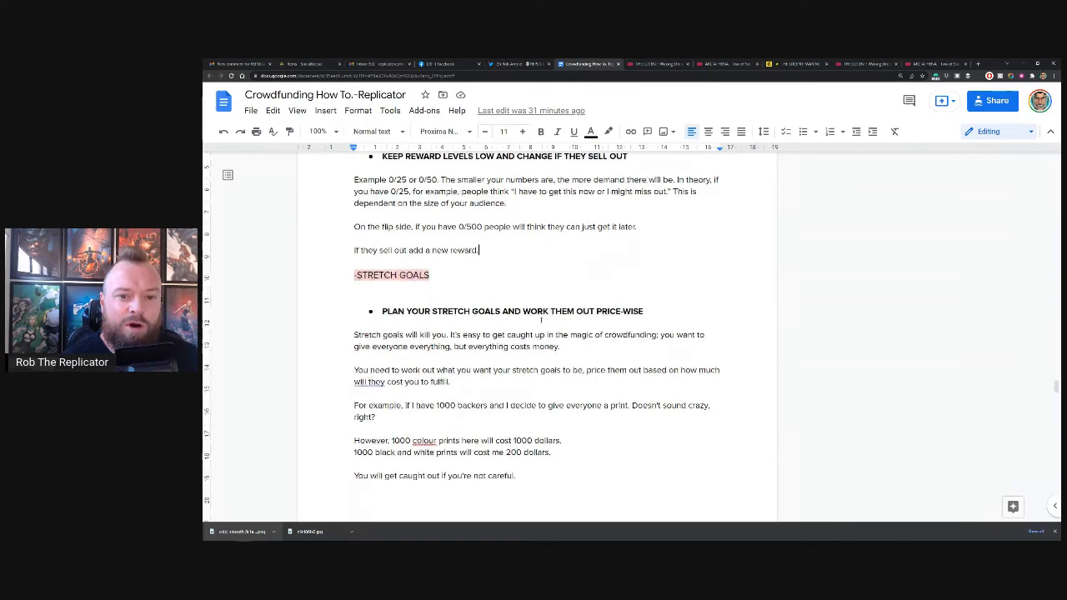
Step: Scroll past the print cost examples to the Round 1 visual Stretch Goals page
scroll("down", 3)
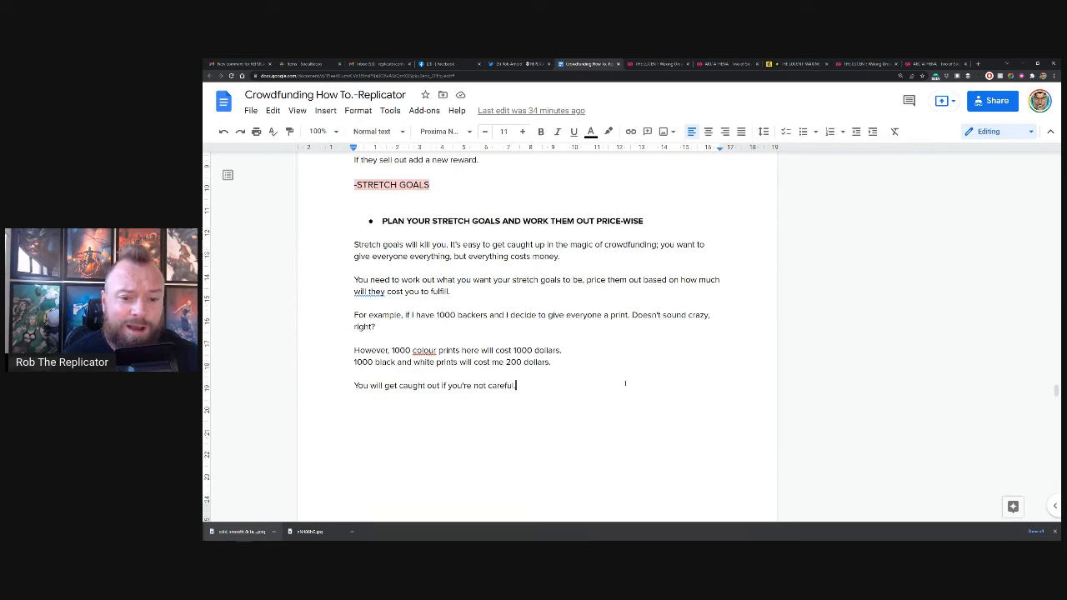
scroll("down", 3)
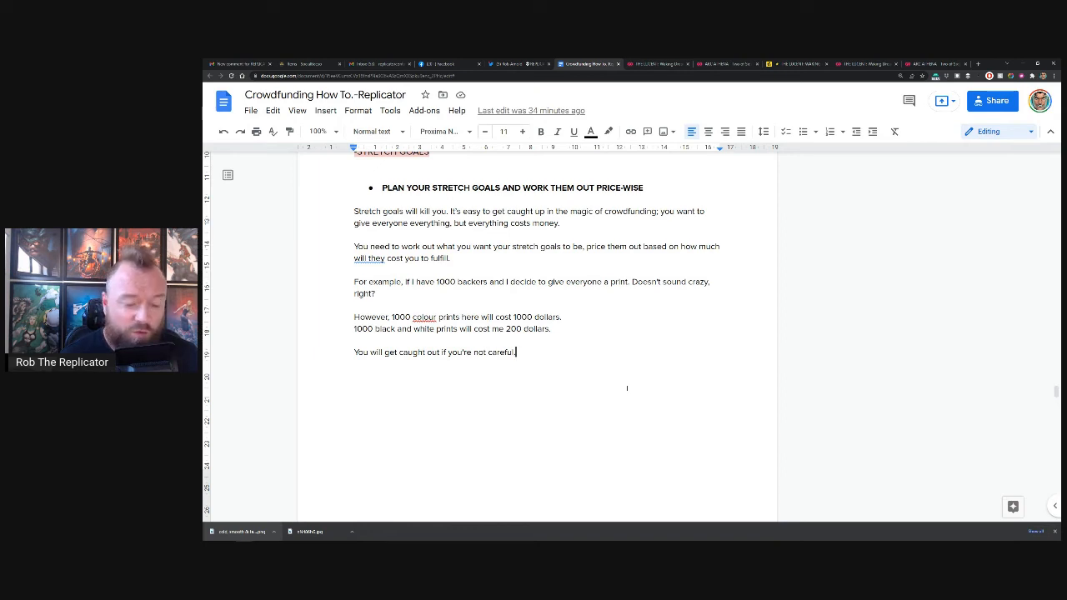
scroll("down", 3)
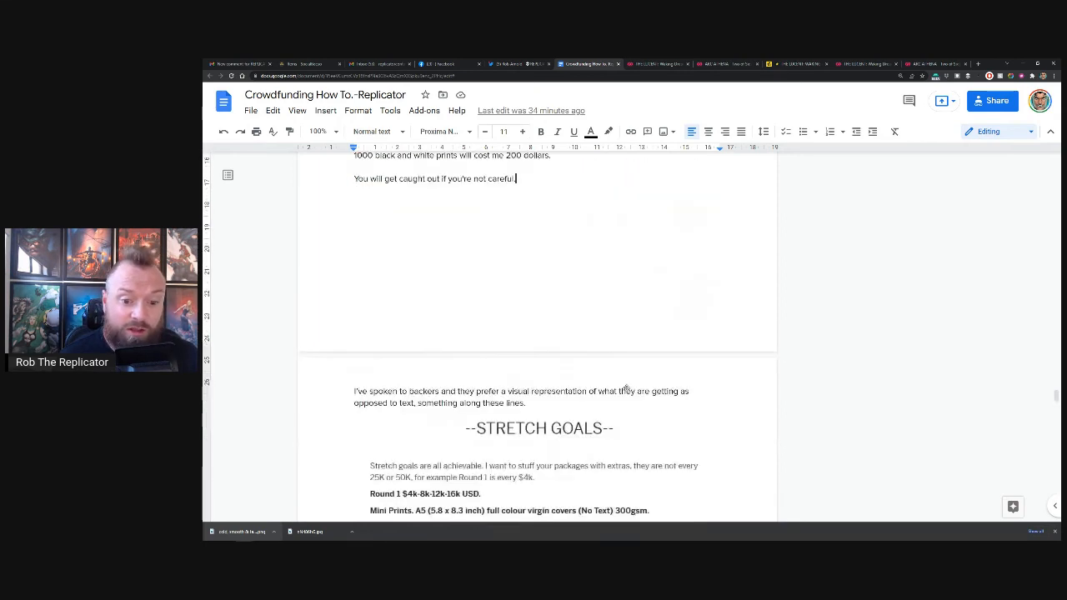
Step: Scroll through the $4K and $8K print images to 'Using the Data and Making Money'
scroll("down", 3)
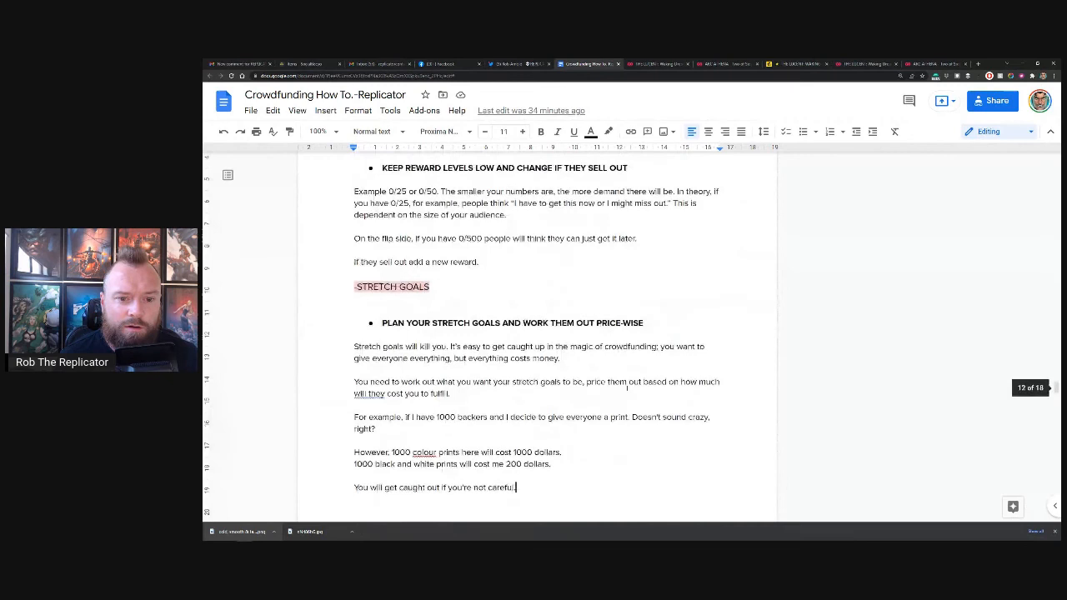
scroll("down", 3)
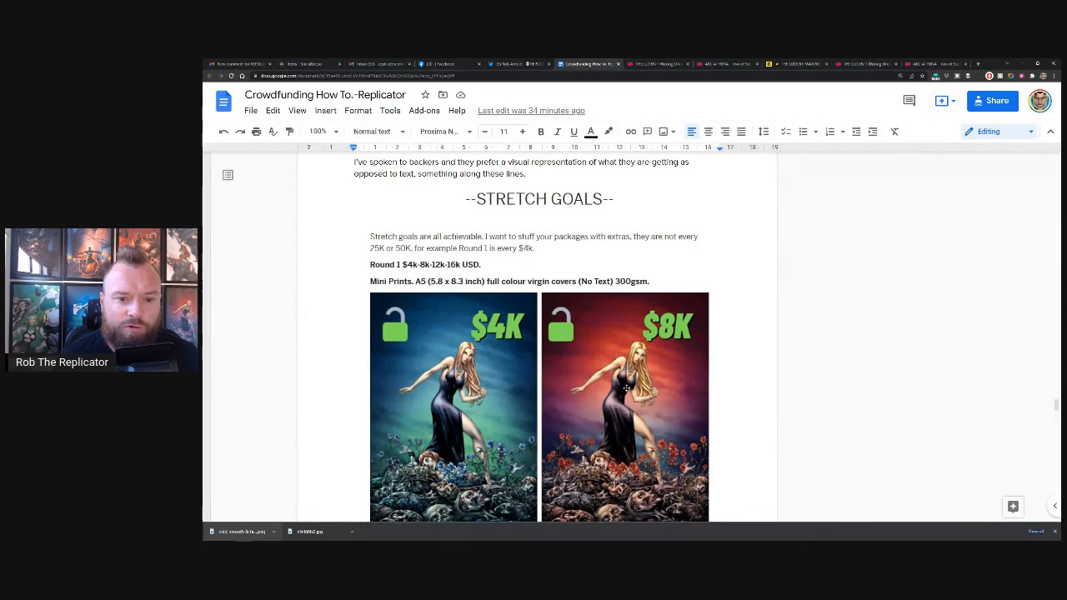
scroll("down", 3)
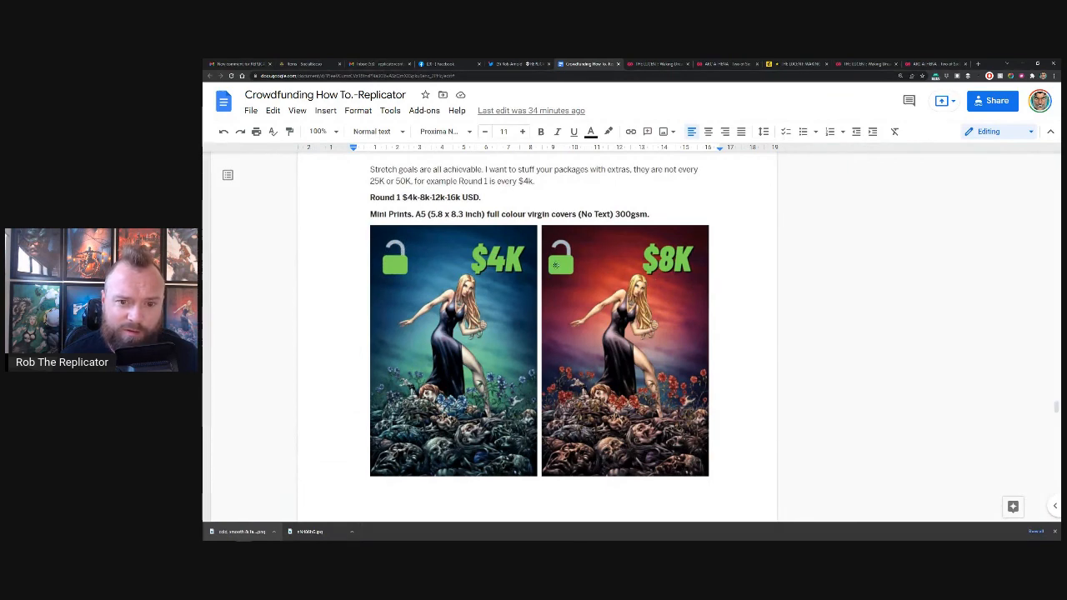
scroll("down", 3)
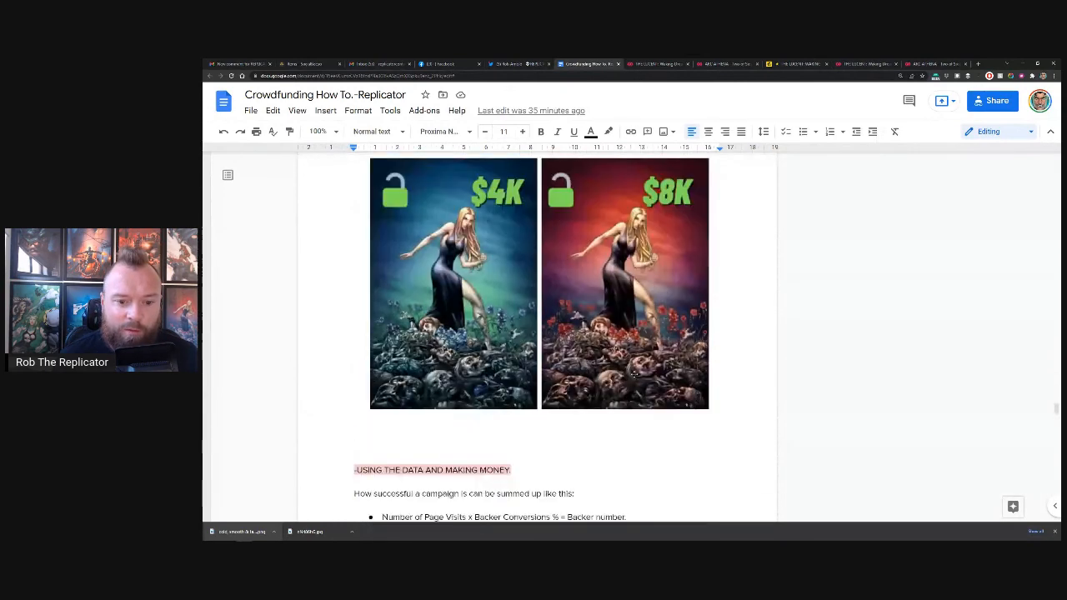
scroll("down", 3)
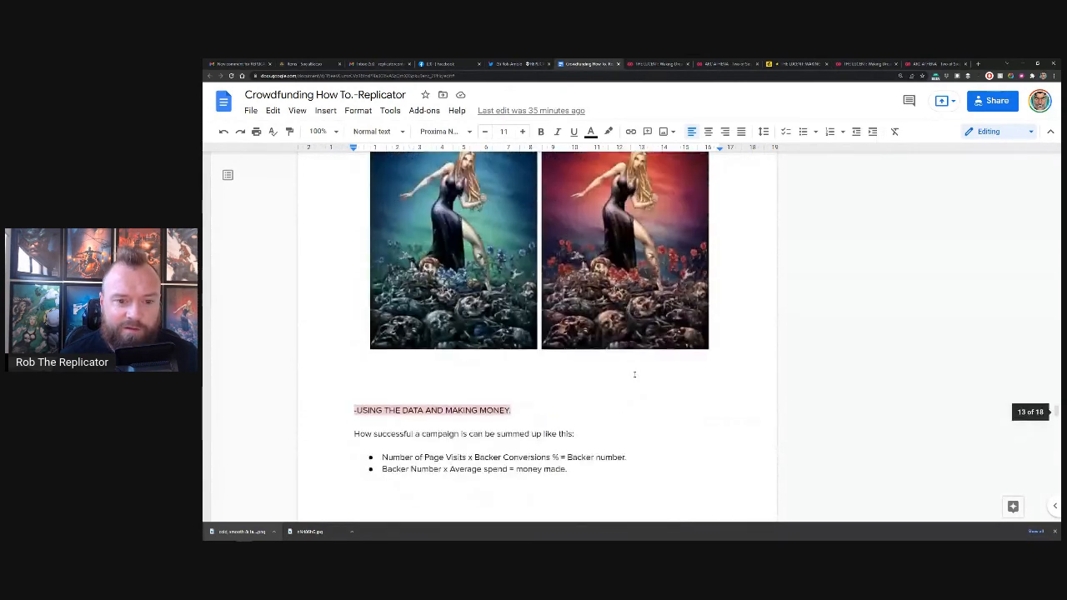